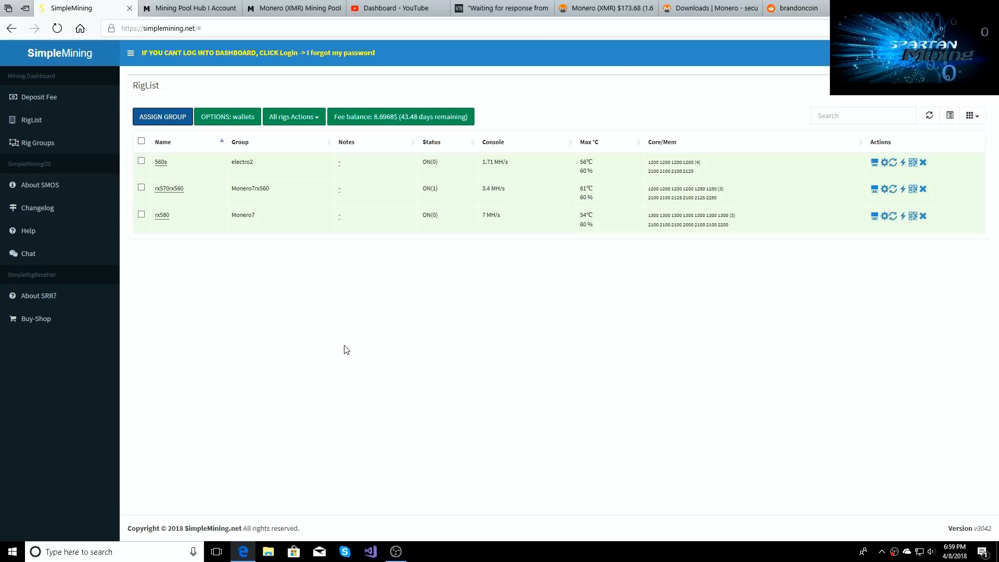
mouse_move(338, 351)
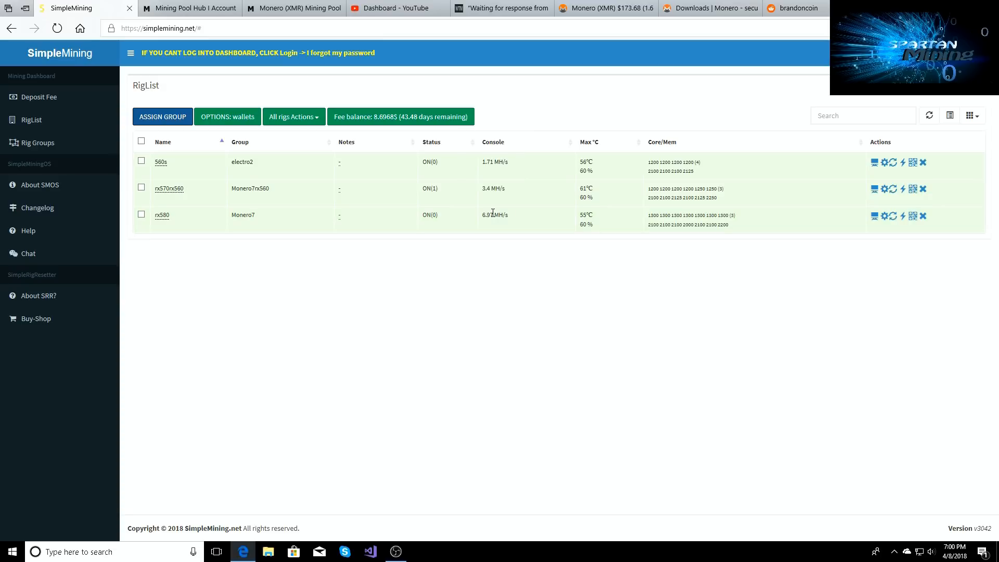
mouse_move(494, 215)
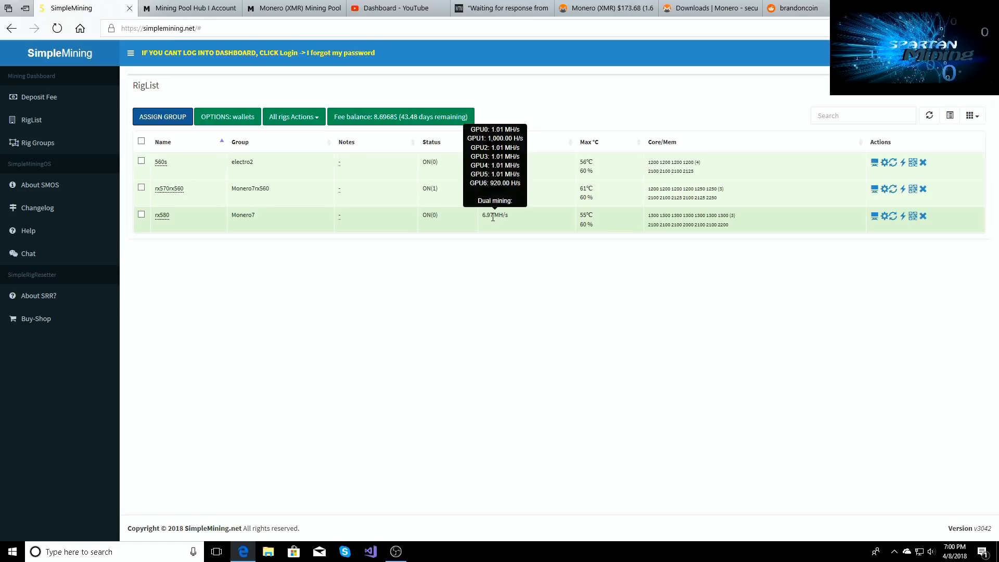
mouse_move(630, 304)
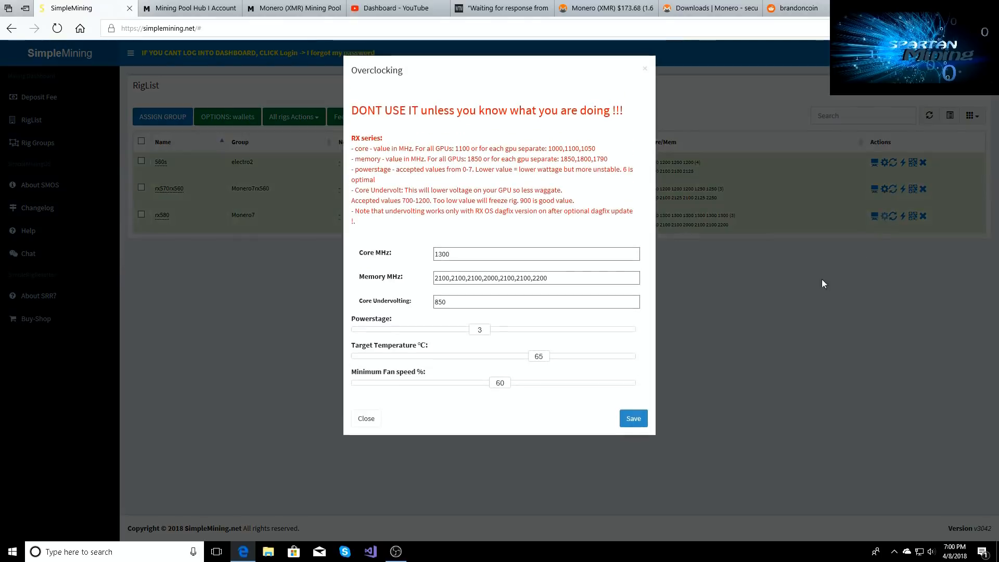
Step: Review the rx580 Core MHz, Memory MHz and Powerstage values, then close without saving
left_click(536, 253)
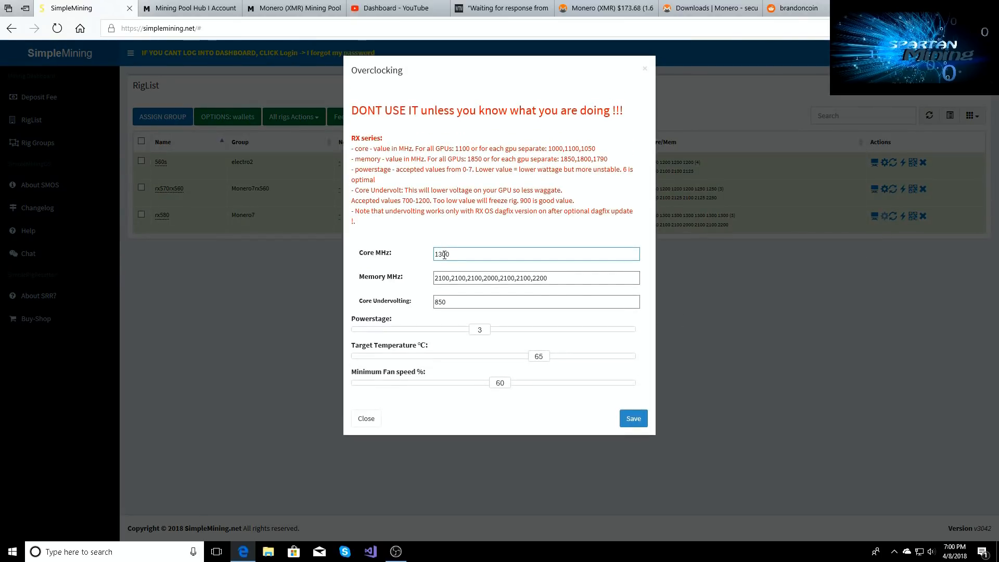
left_click(535, 278)
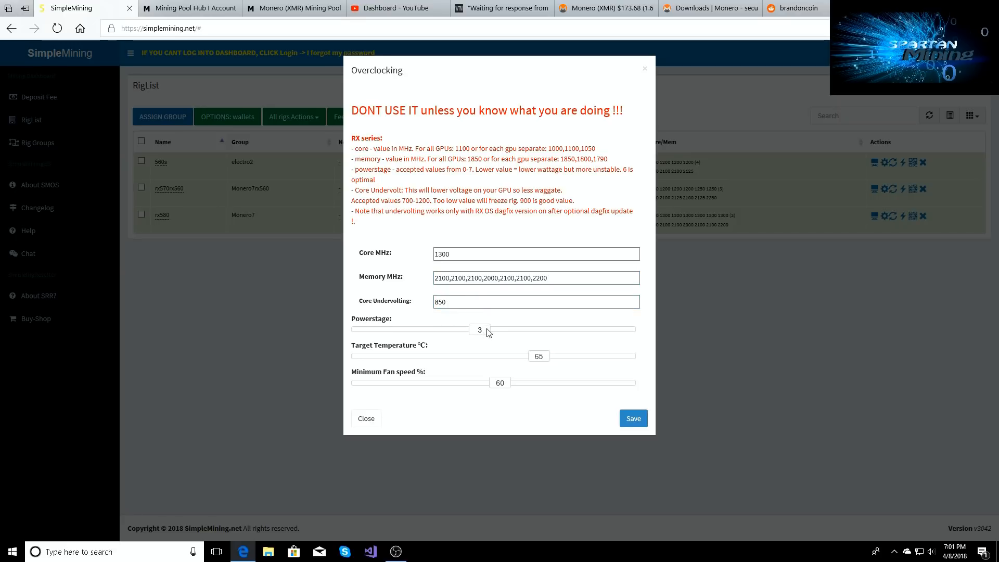
mouse_move(543, 320)
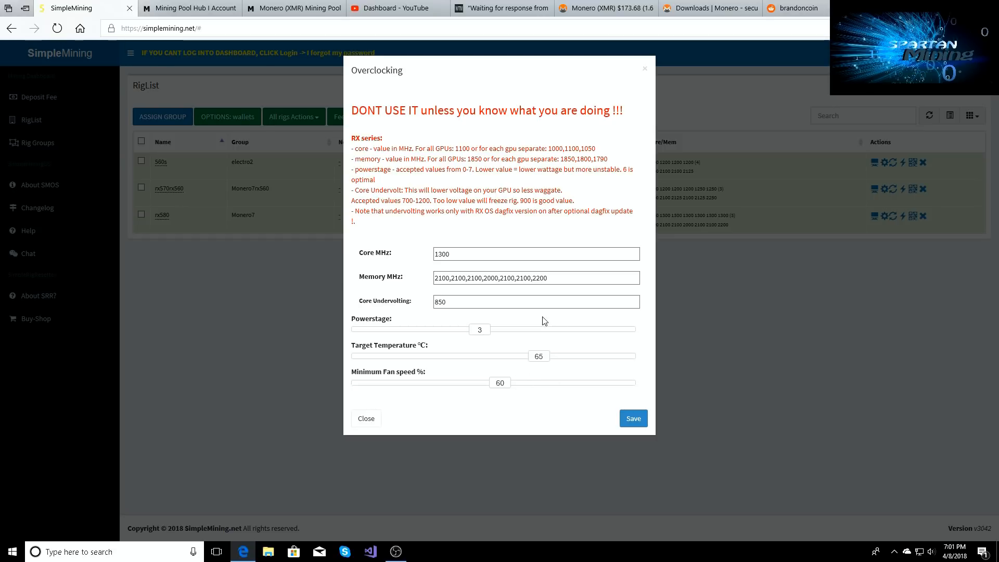
left_click(536, 277)
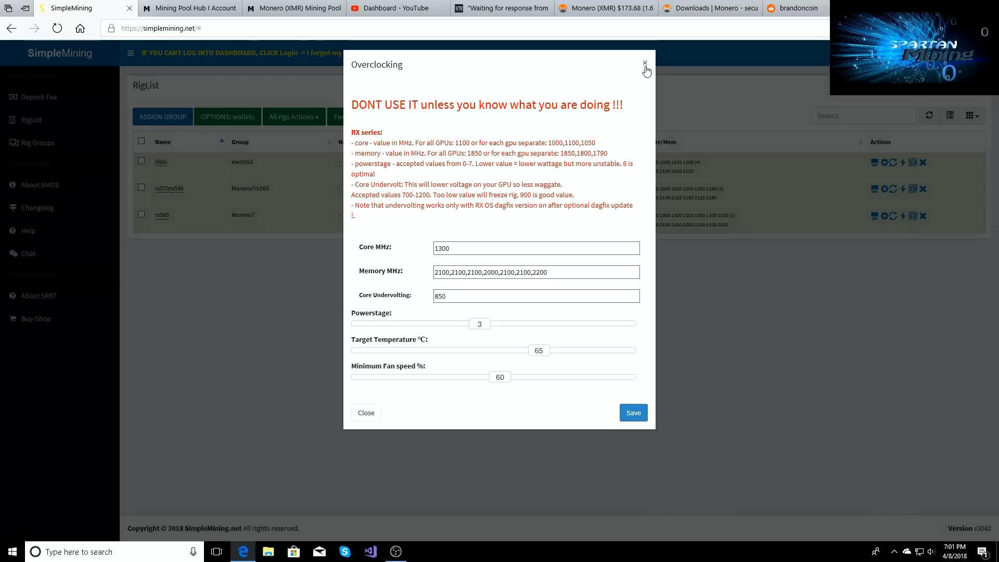
left_click(645, 63)
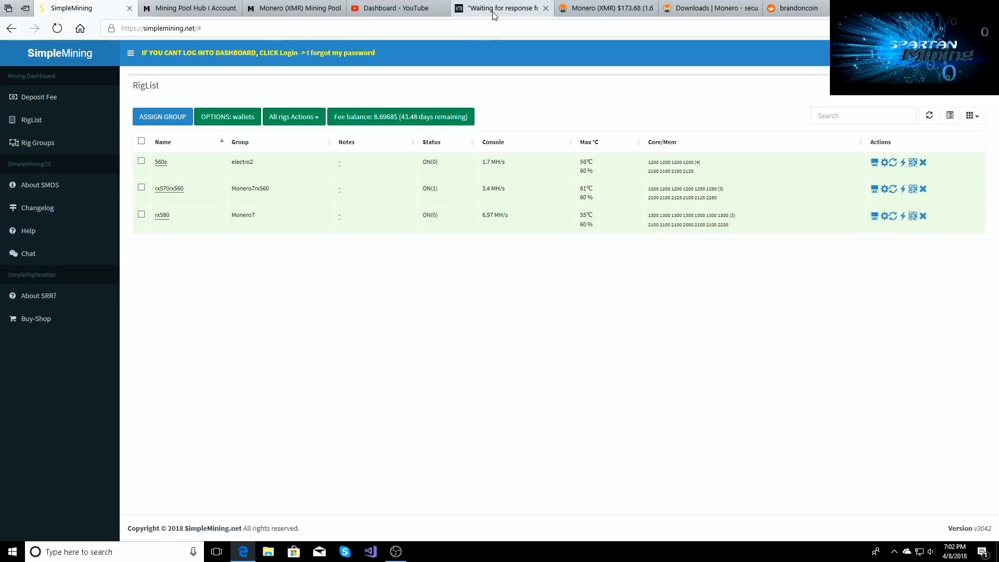
Step: Switch to the WhatToMine GPU profitability calculator tab
left_click(500, 8)
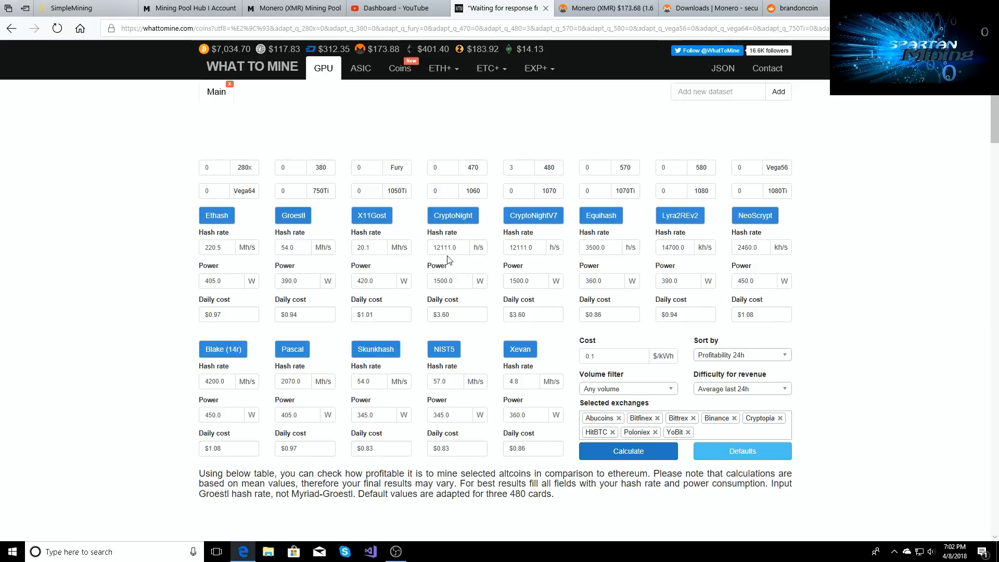
Step: Scroll down to the profitability table with Monero (CryptoNightV7) ranked first at about 398%
scroll("down", 3)
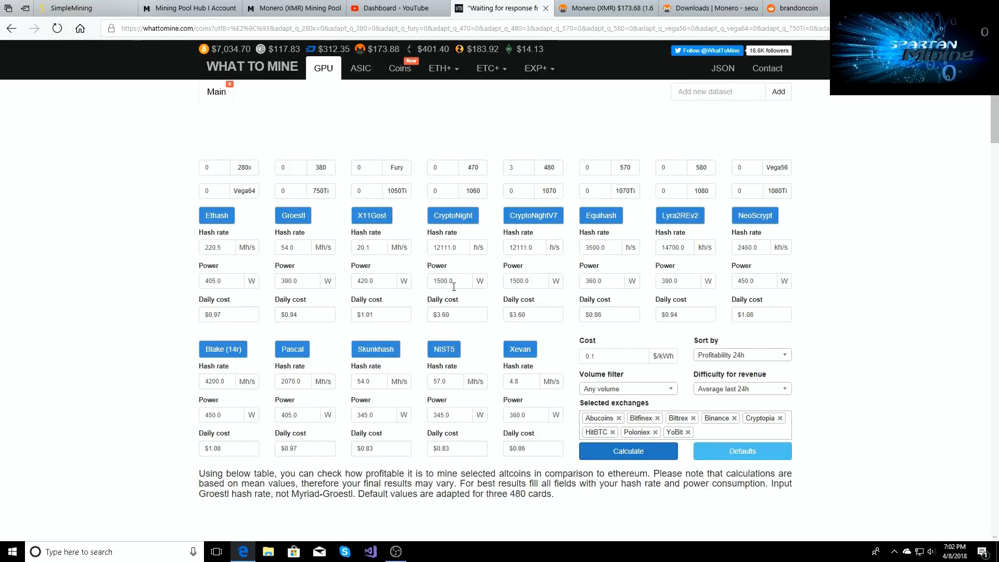
scroll("down", 3)
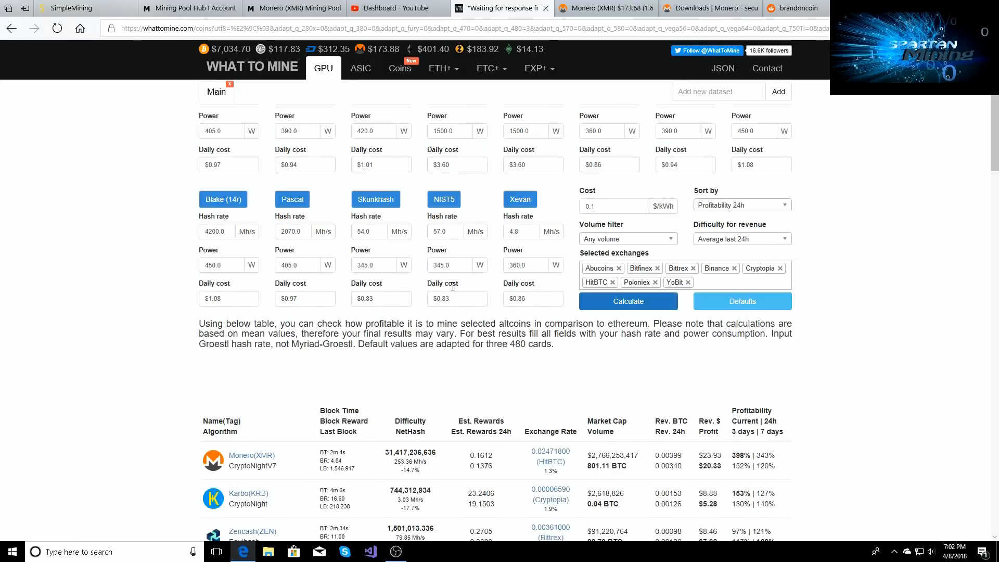
scroll("down", 3)
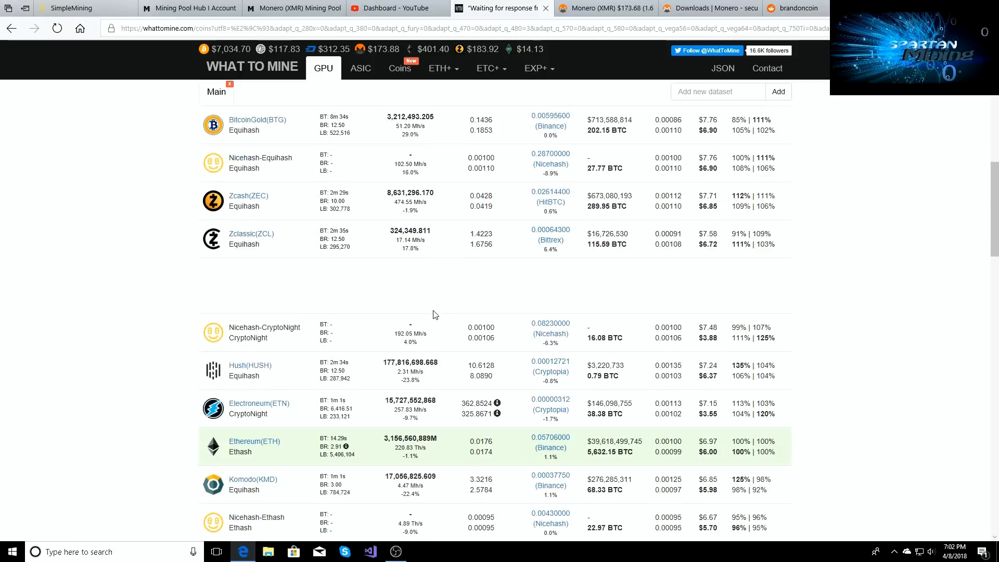
scroll("down", 3)
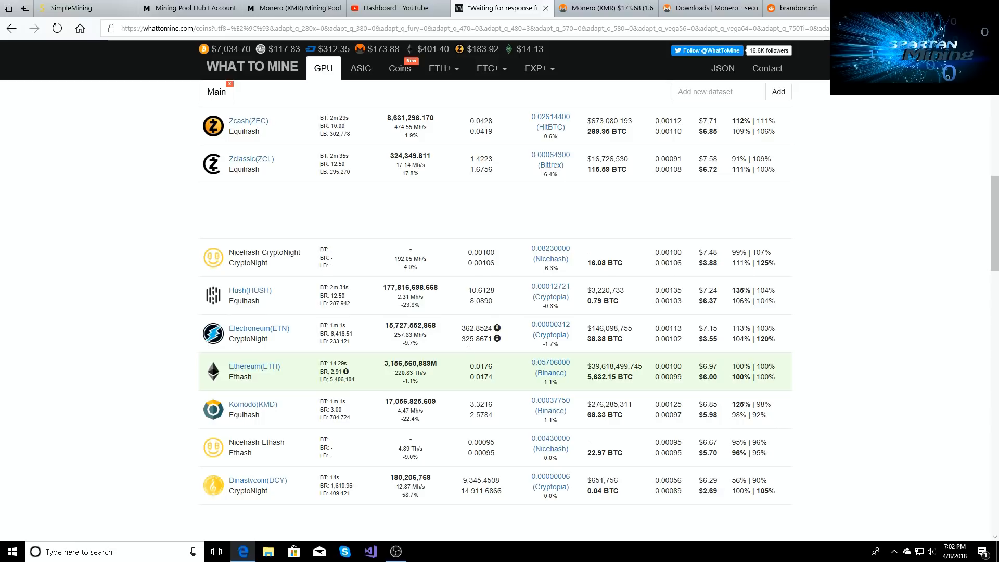
mouse_move(458, 343)
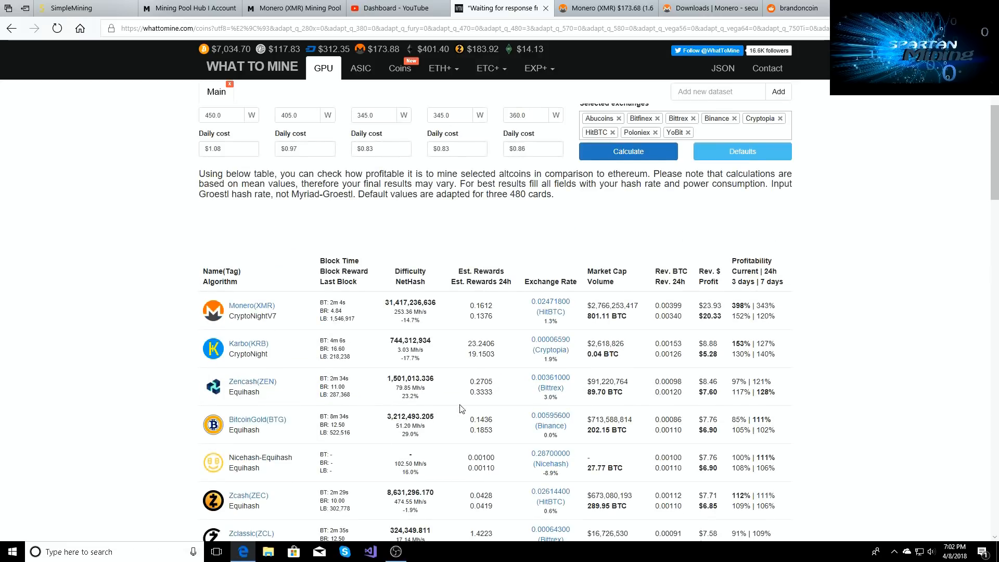
mouse_move(295, 307)
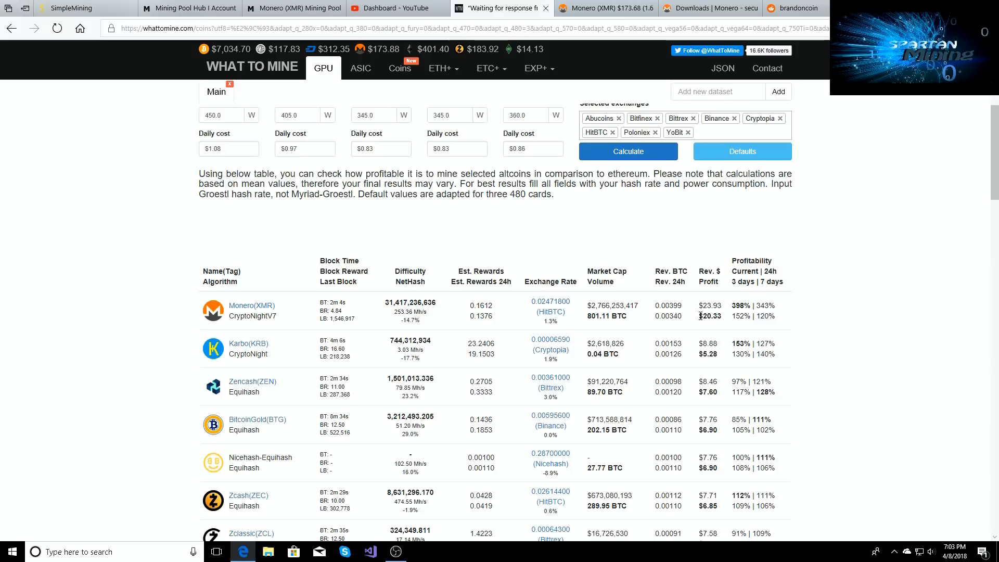
mouse_move(715, 326)
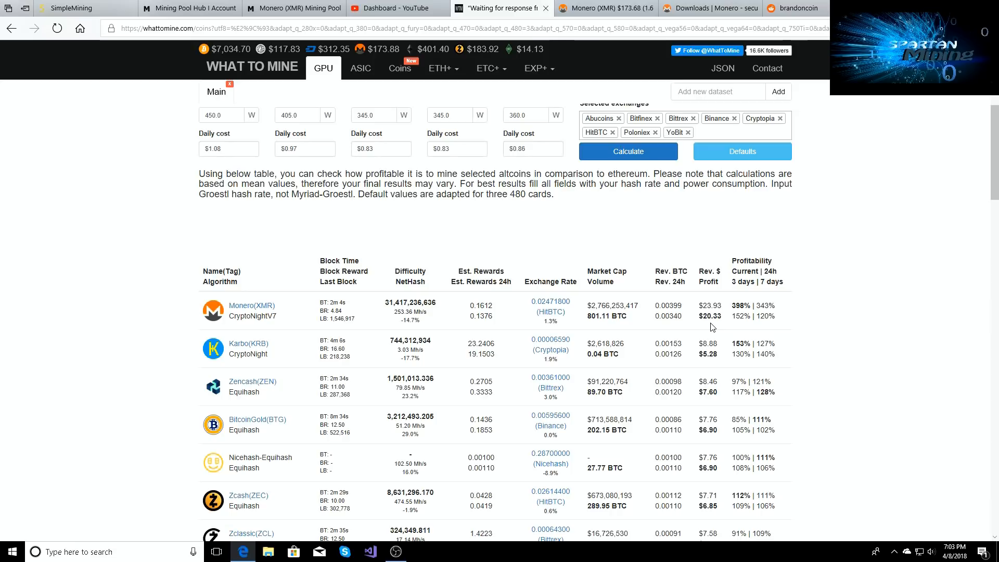
scroll("down", 3)
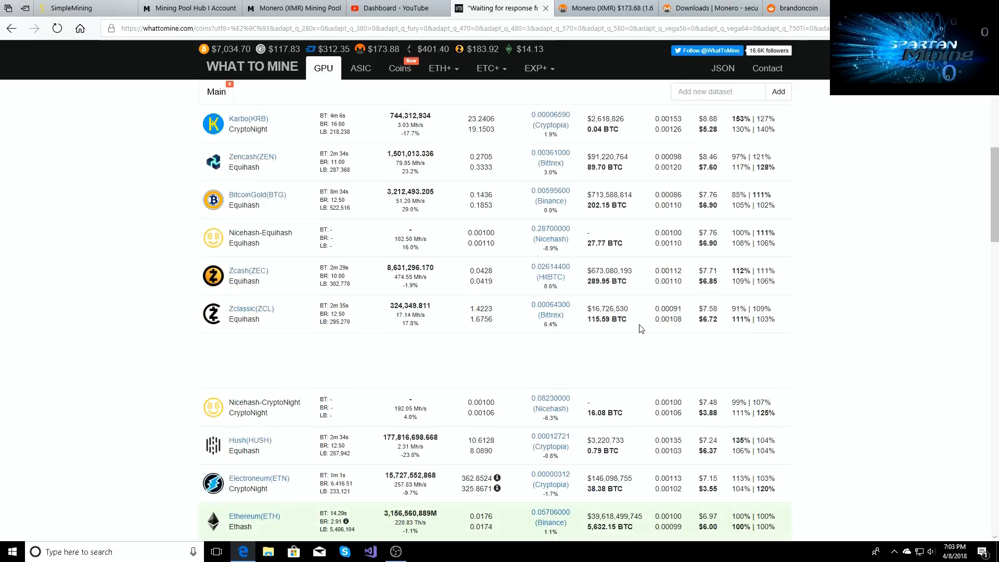
scroll("down", 3)
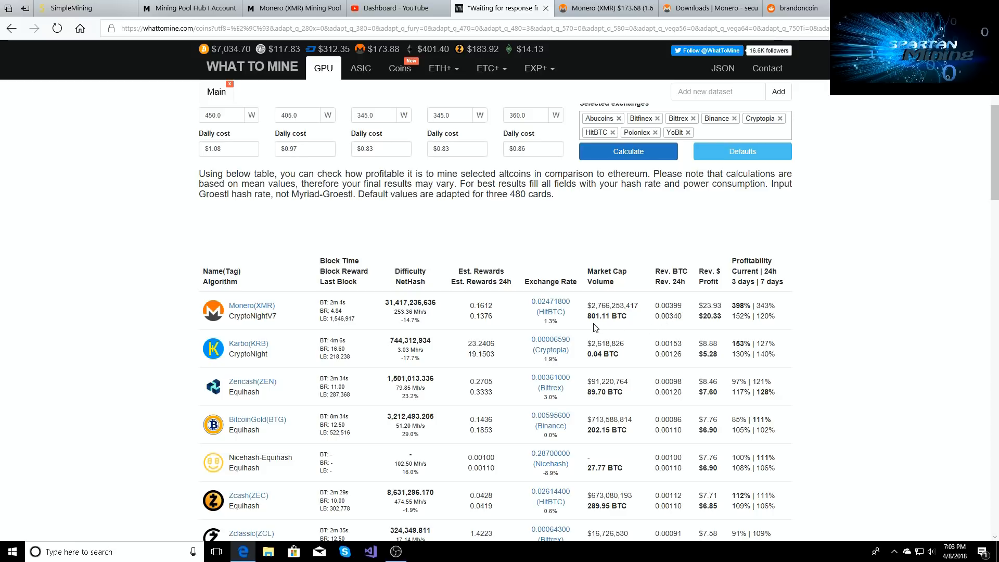
mouse_move(161, 153)
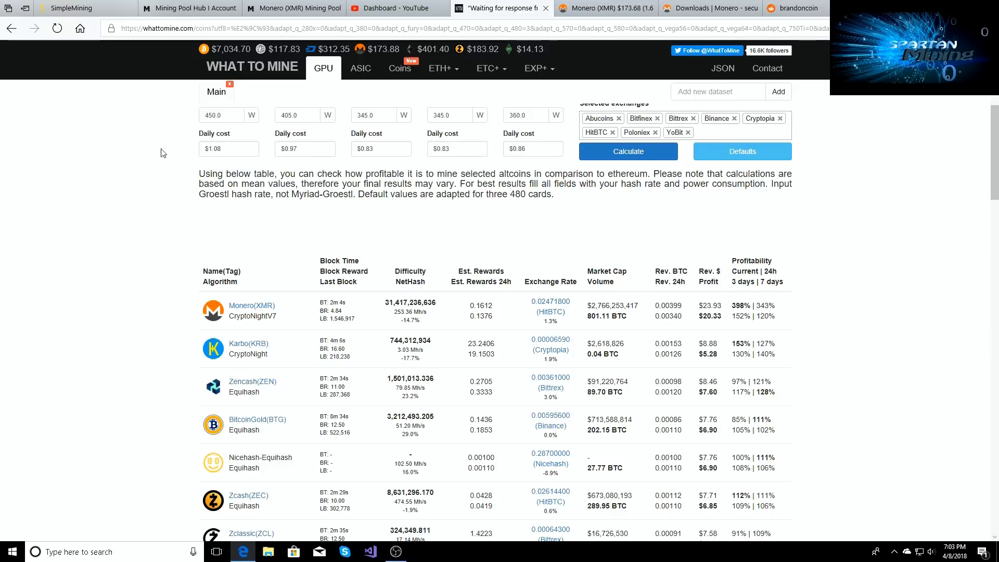
Step: Return to SimpleMining's rig list, showing three rigs with rx580 at about 6.99 MH/s
left_click(70, 8)
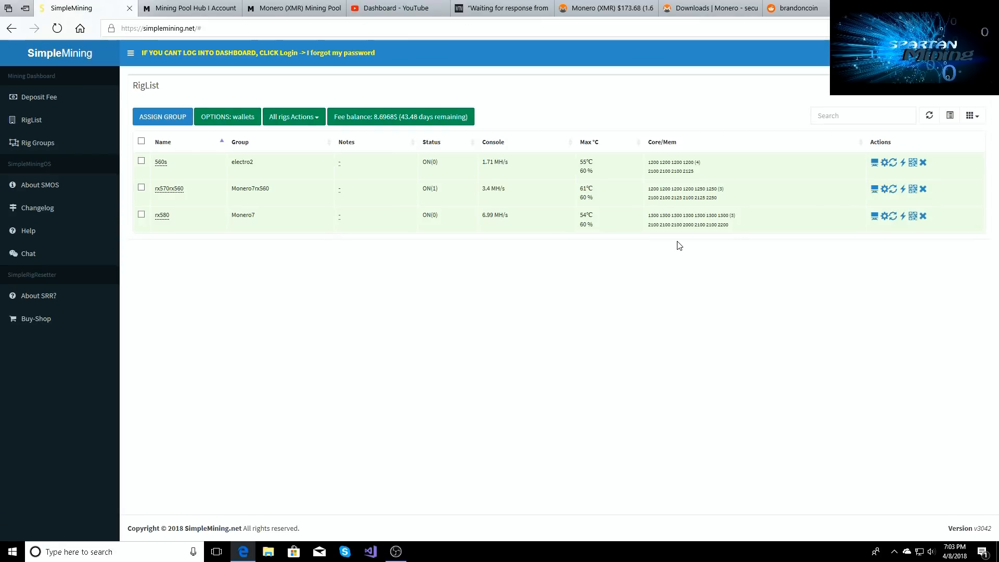
mouse_move(676, 237)
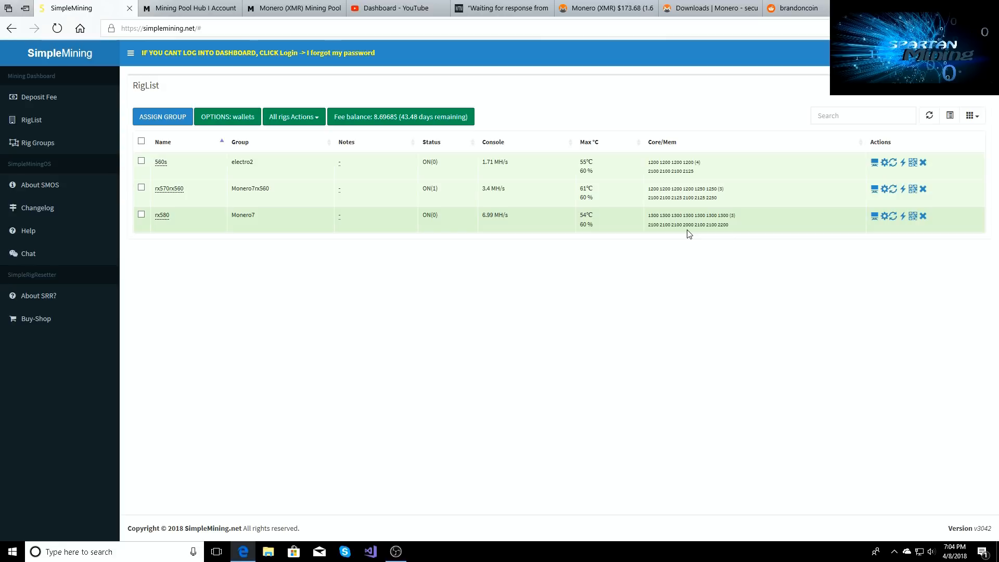
mouse_move(472, 274)
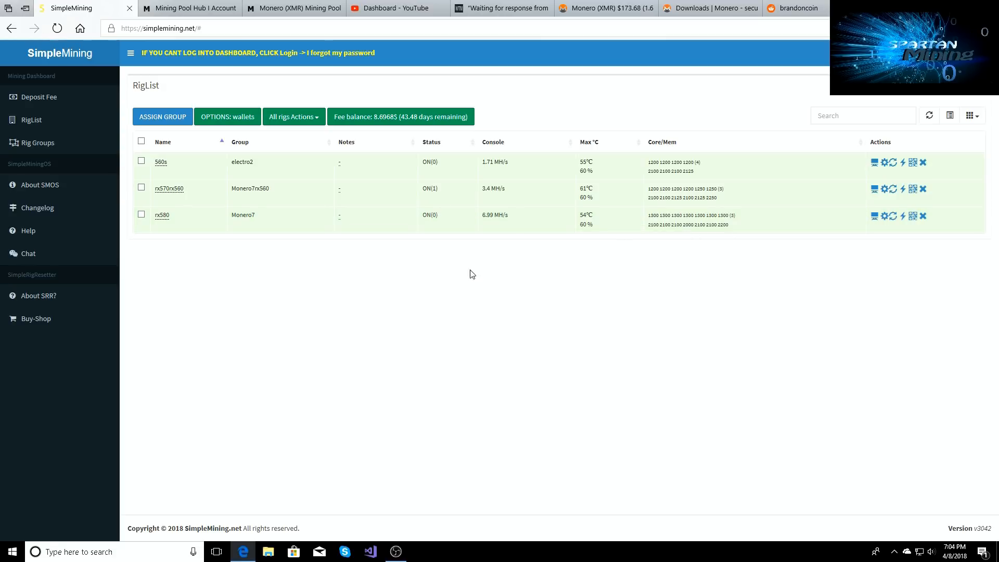
mouse_move(448, 256)
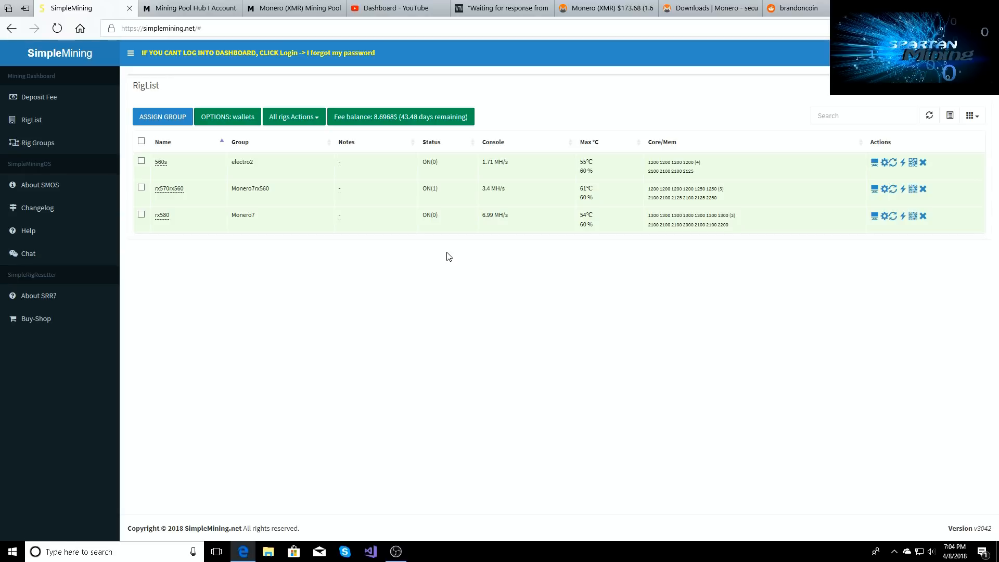
mouse_move(496, 215)
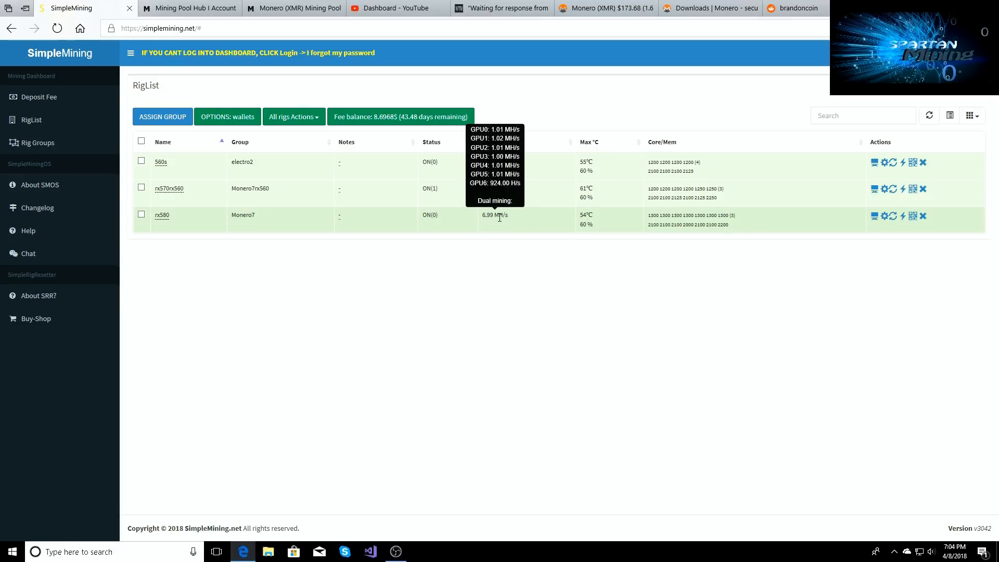
mouse_move(514, 225)
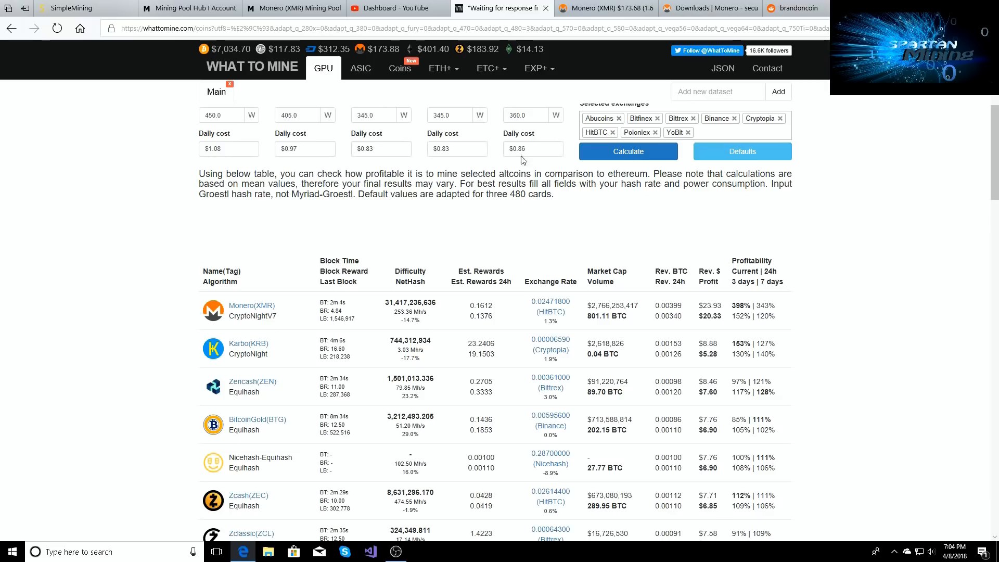
Step: Scroll the CryptoNight results, then open the Monero pool worker list showing rx580 at 7.264 kH/s
scroll("down", 3)
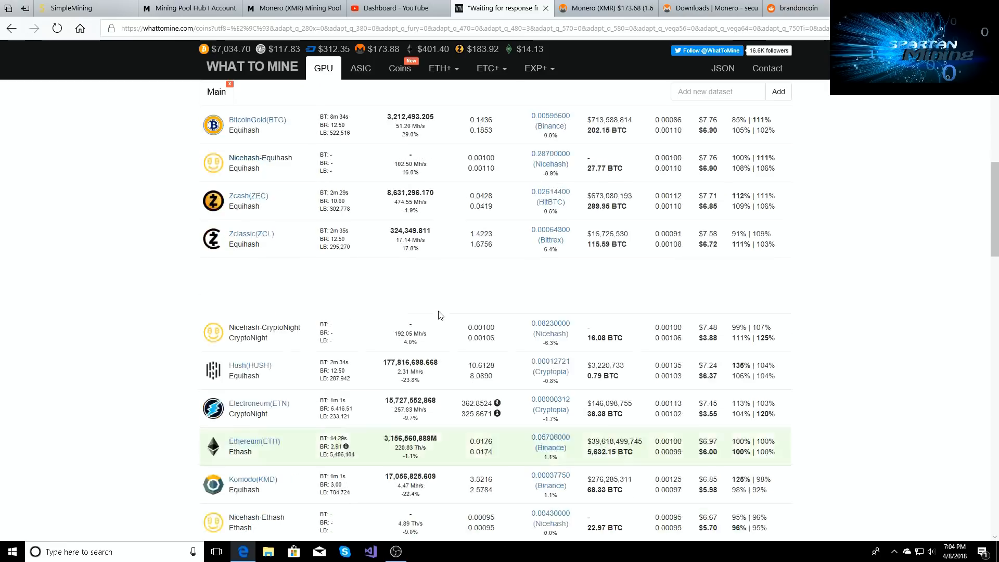
scroll("down", 3)
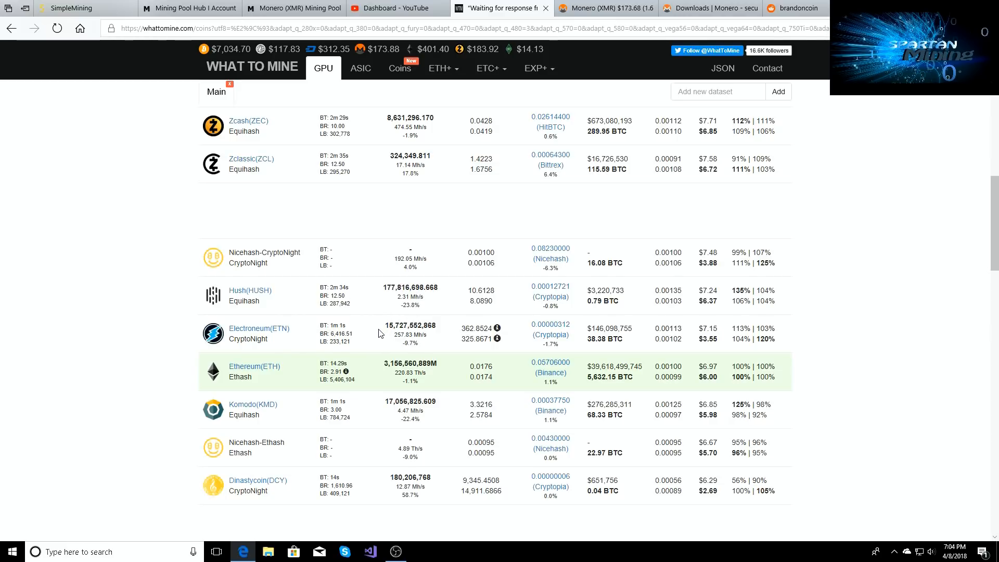
mouse_move(470, 353)
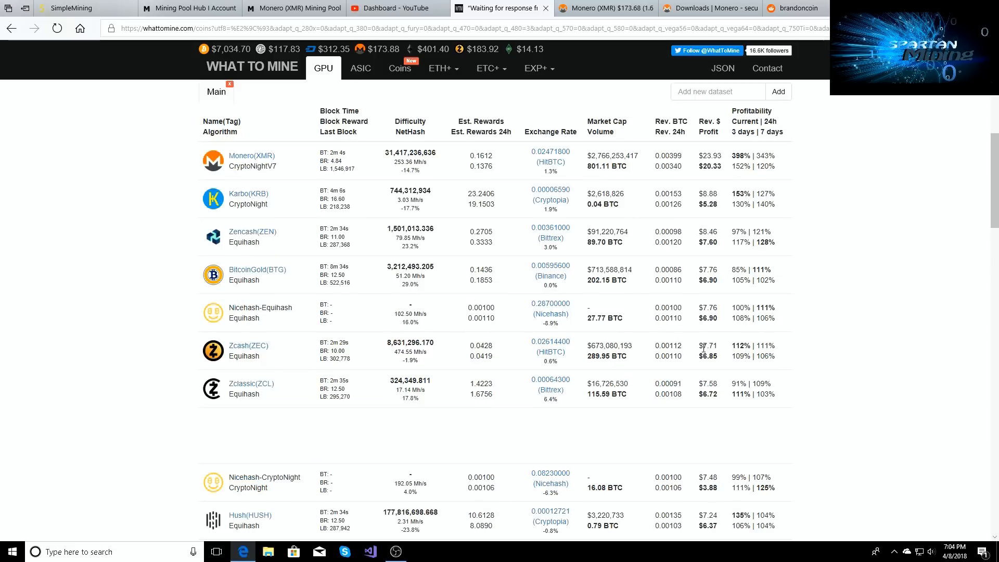
mouse_move(395, 8)
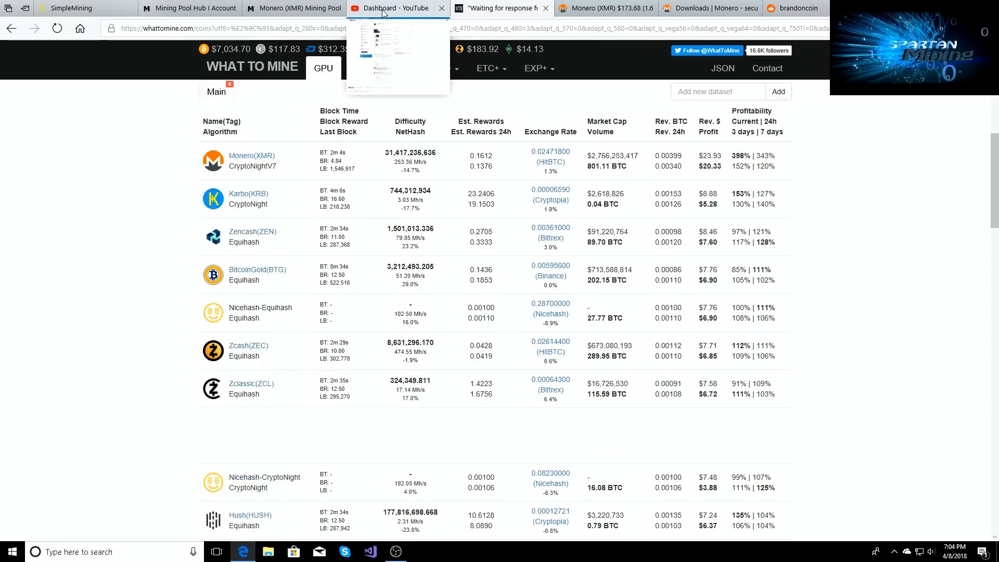
left_click(70, 8)
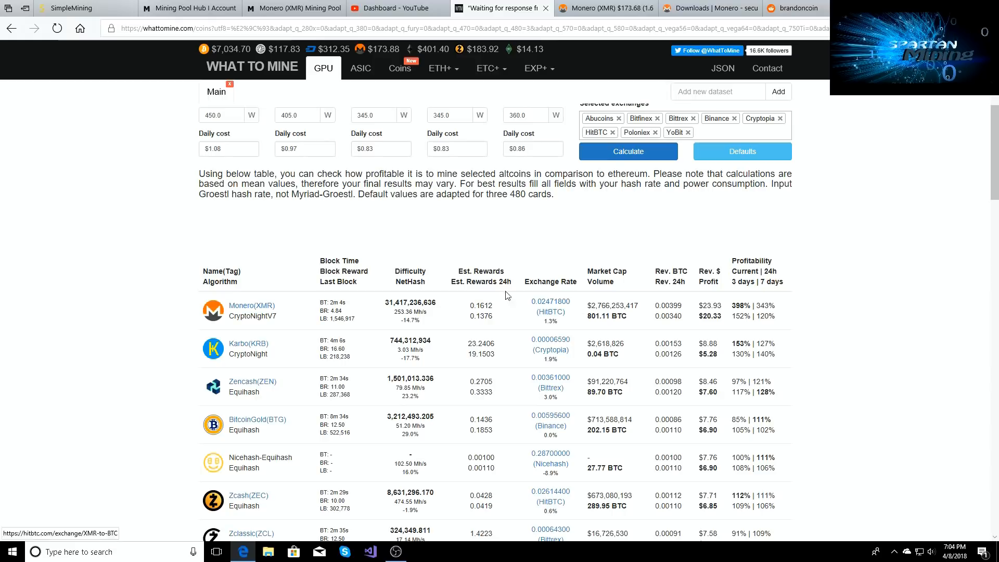
mouse_move(244, 264)
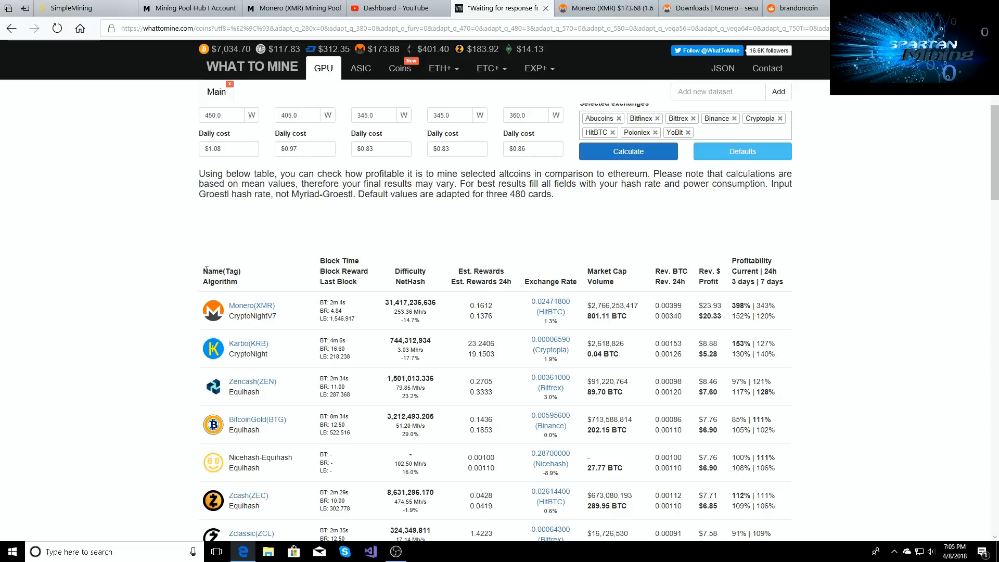
mouse_move(205, 269)
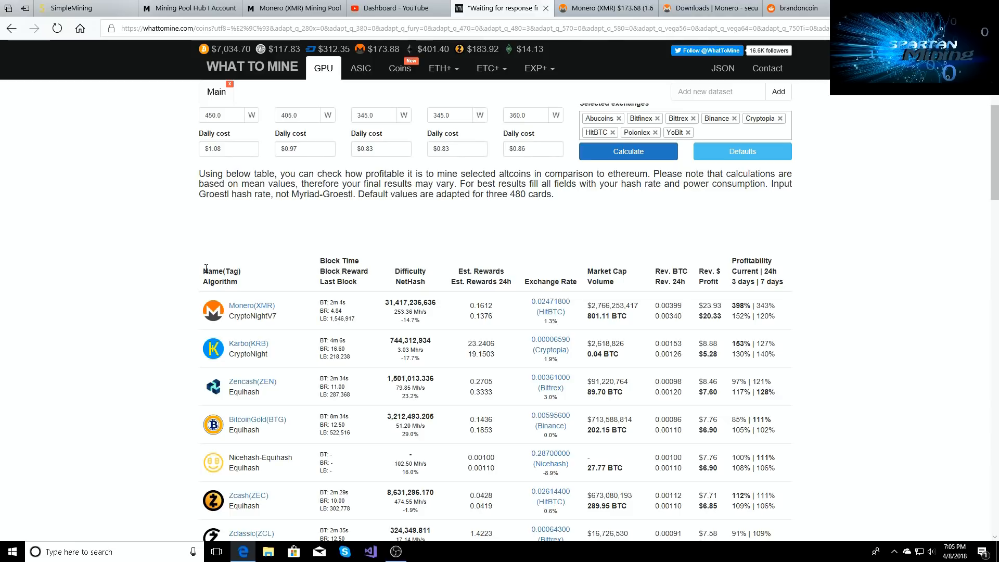
mouse_move(171, 215)
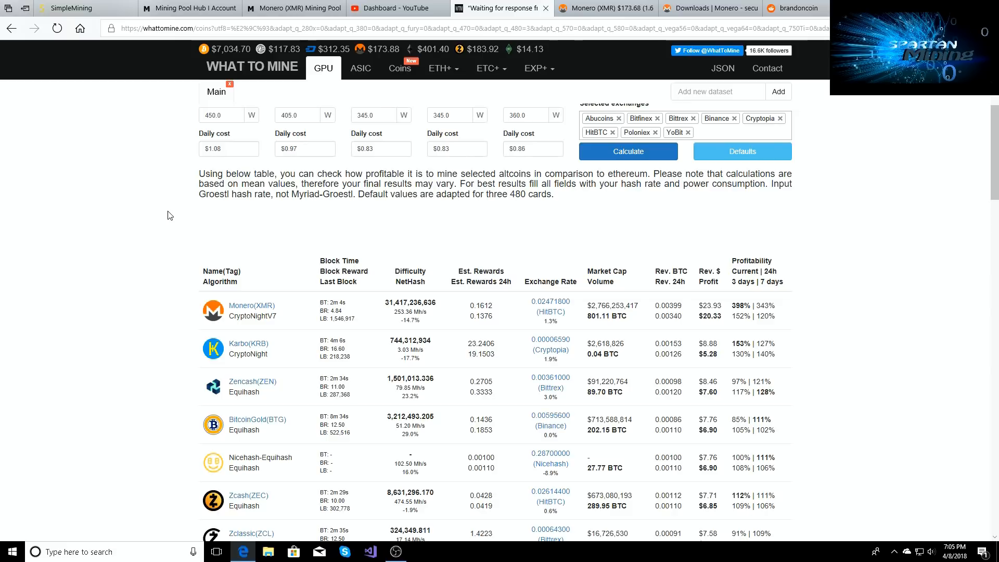
left_click(70, 8)
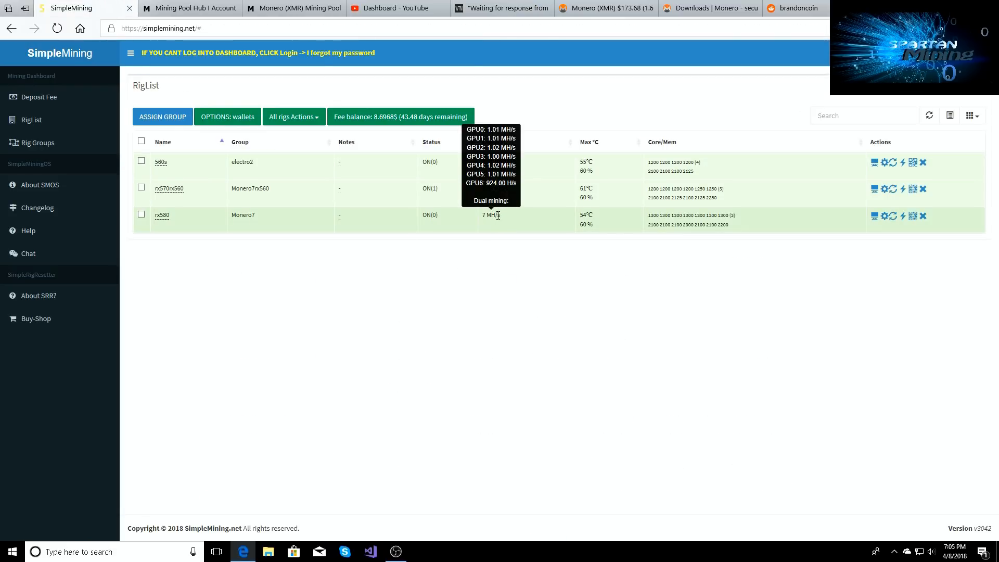
left_click(291, 8)
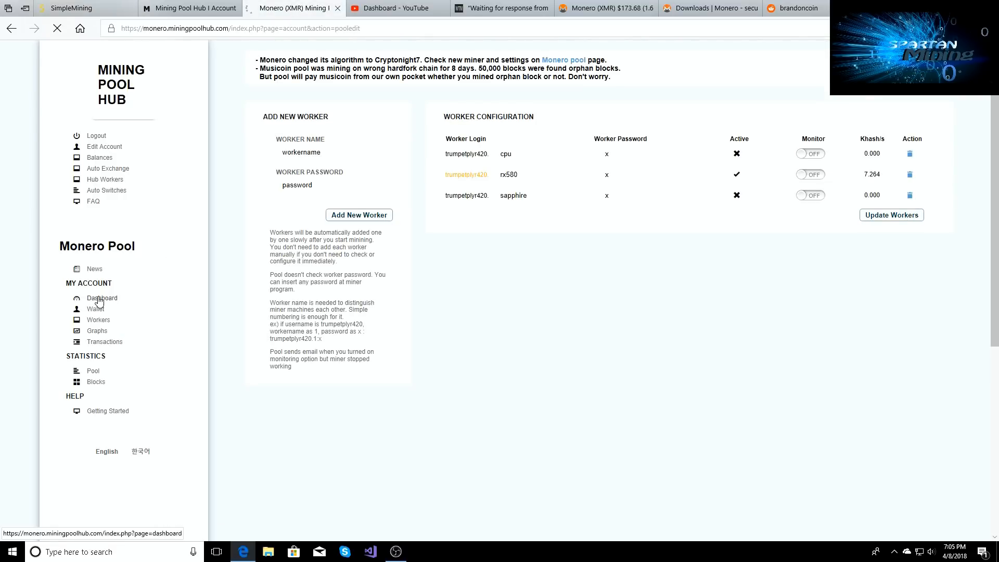
Step: Open the Monero pool Dashboard showing 11.69 kH/s hashrate and XMR balances
left_click(102, 298)
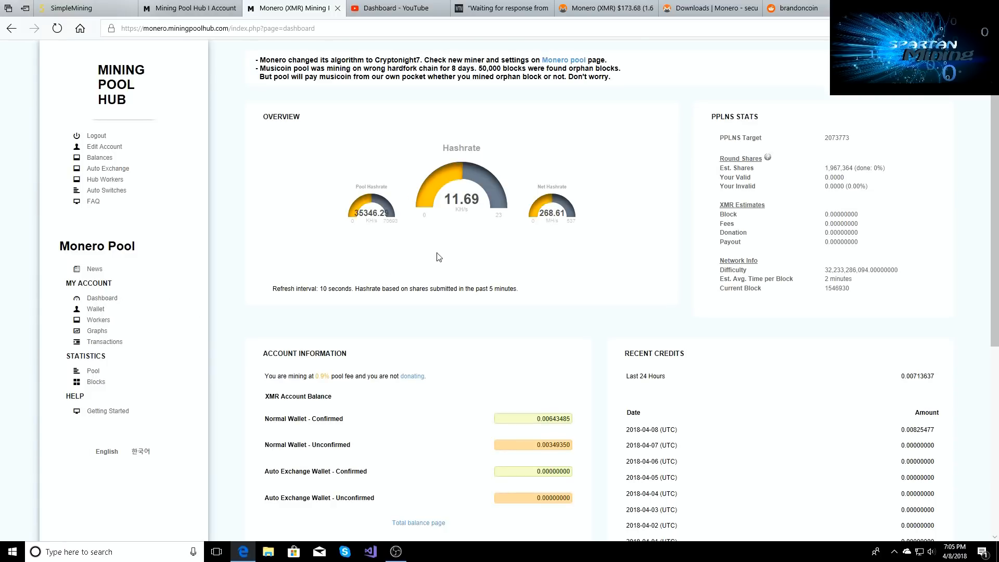
mouse_move(389, 284)
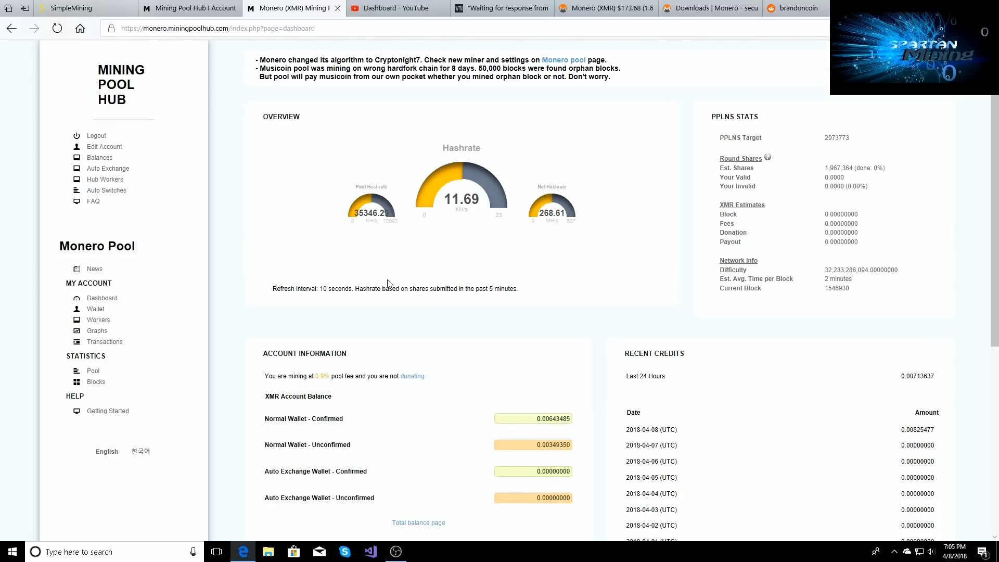
mouse_move(376, 298)
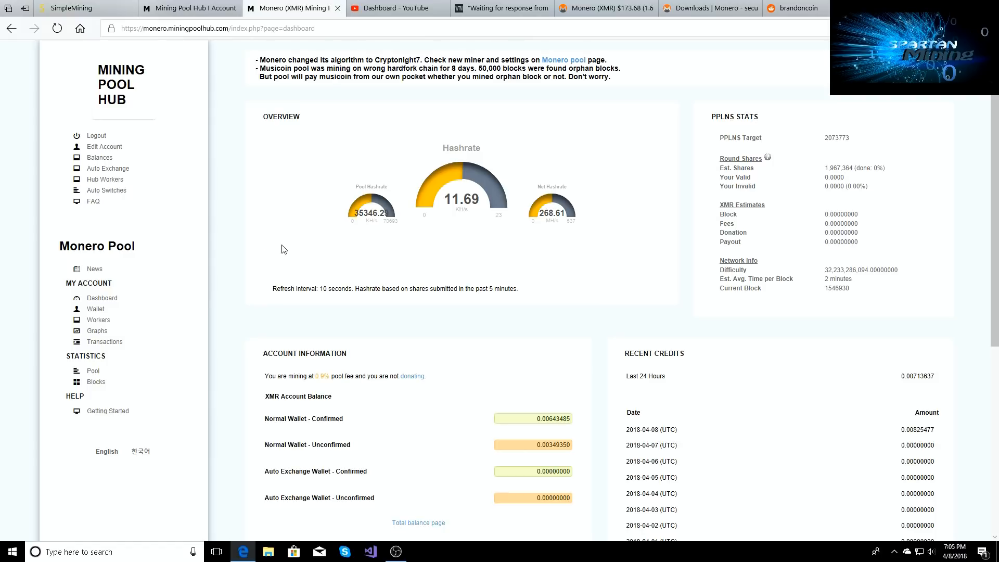
Step: Go back to SimpleMining's rig list with all three rigs on and rx580 at about 7 MH/s
left_click(74, 8)
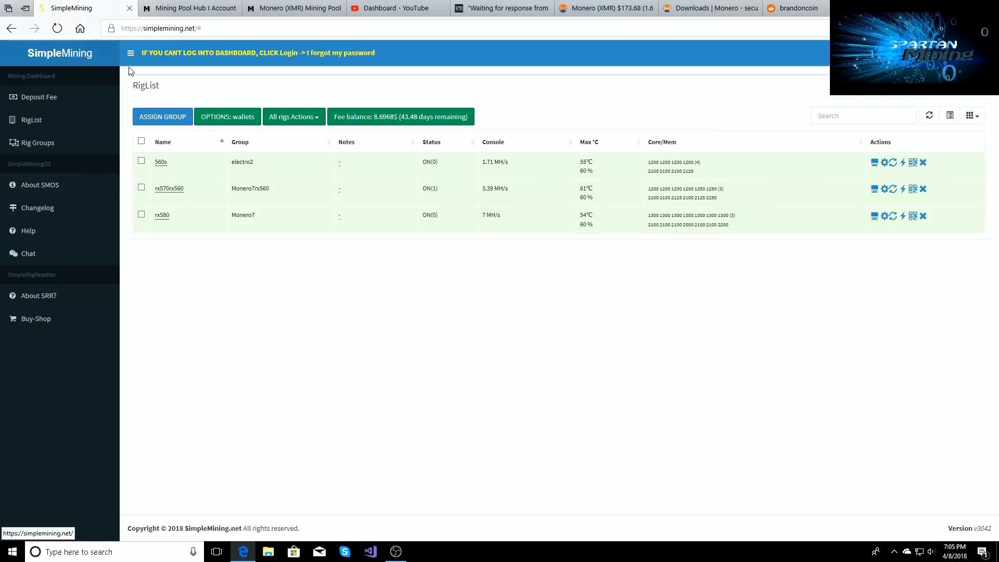
mouse_move(691, 239)
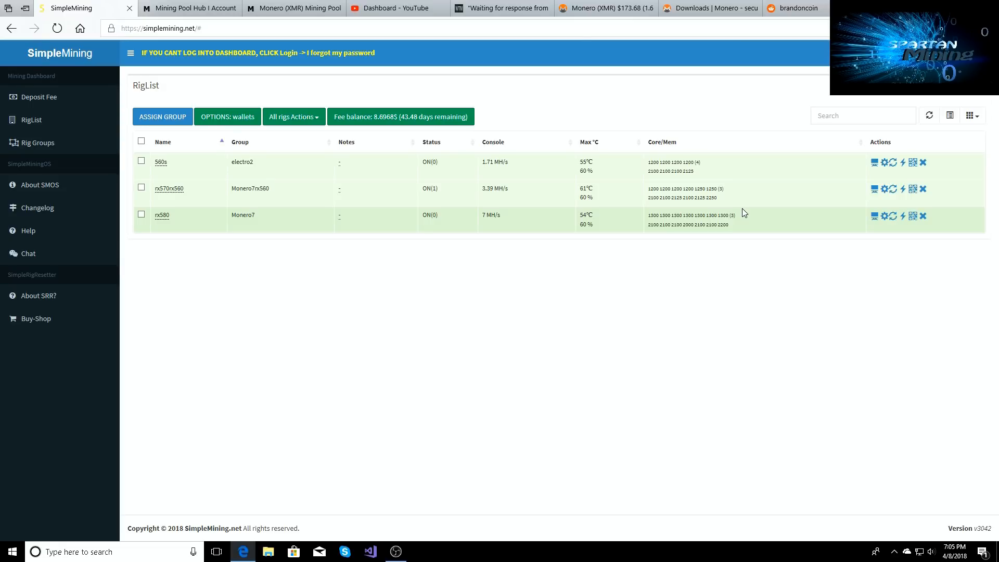
mouse_move(651, 233)
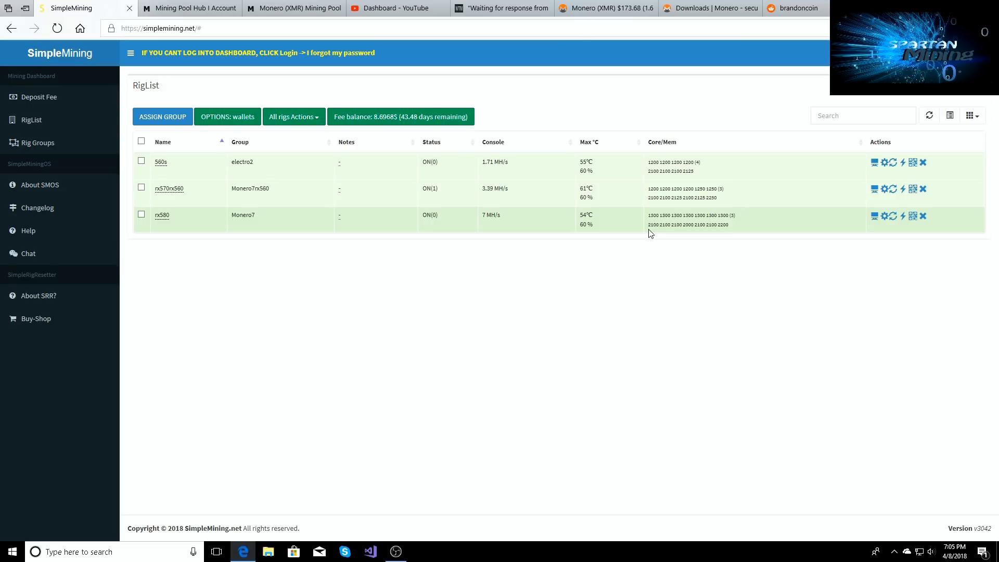
mouse_move(492, 215)
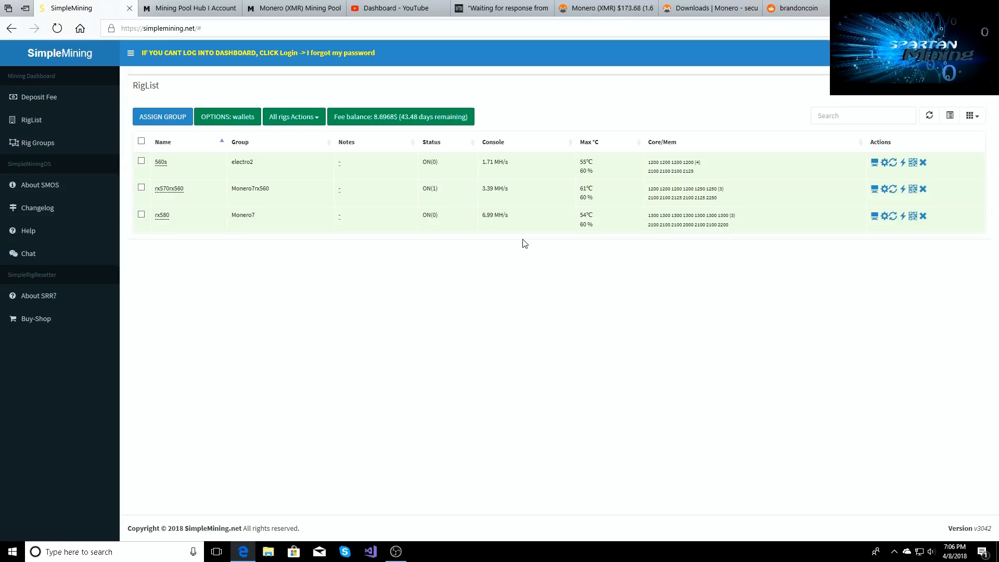
mouse_move(518, 239)
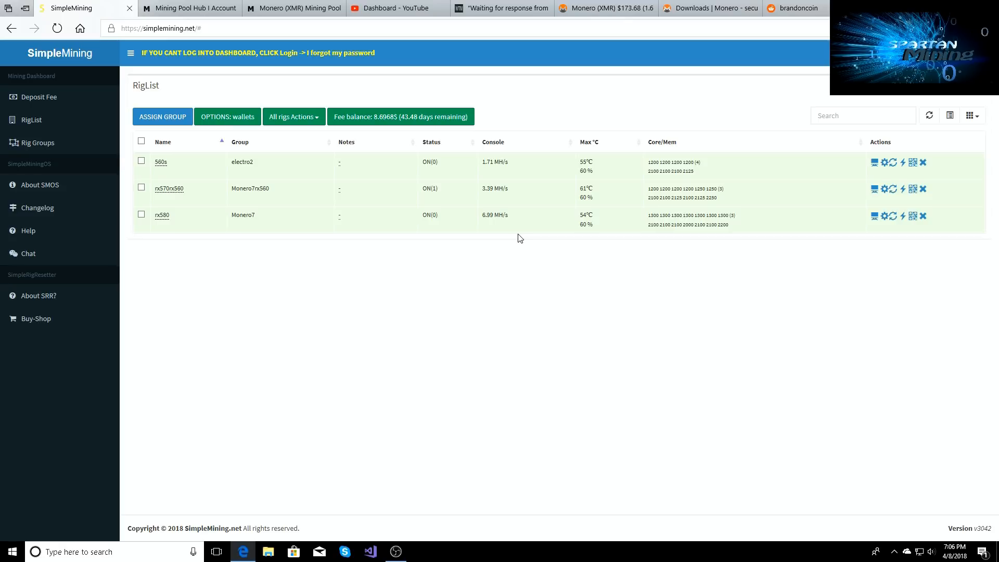